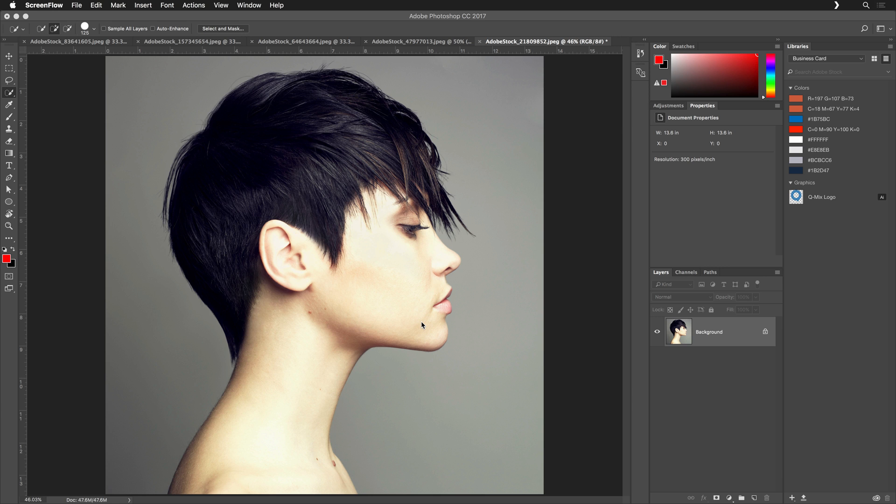
mouse_move(481, 298)
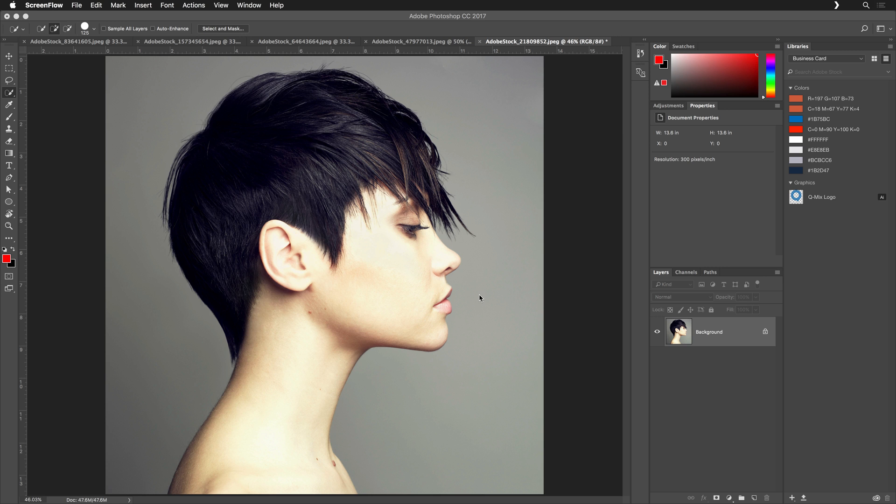
mouse_move(762, 483)
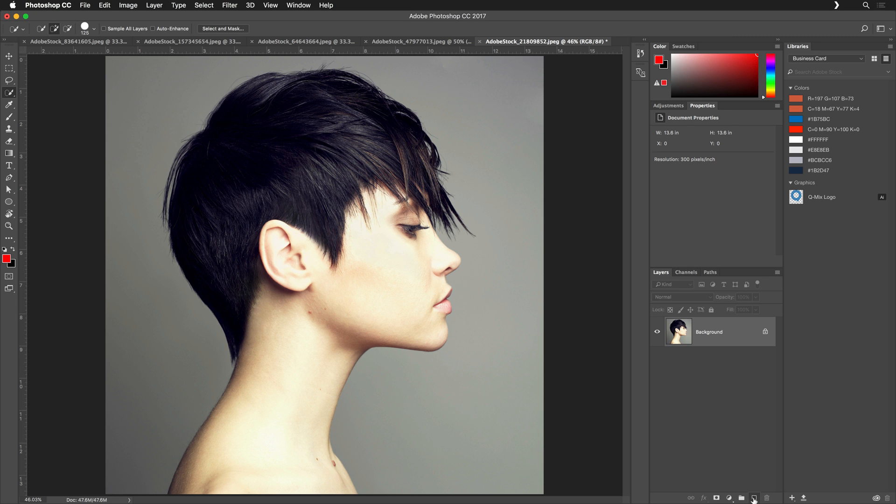
- Add a white-filled Layer 1 and duplicate the Background photo layer to the top
left_click(753, 496)
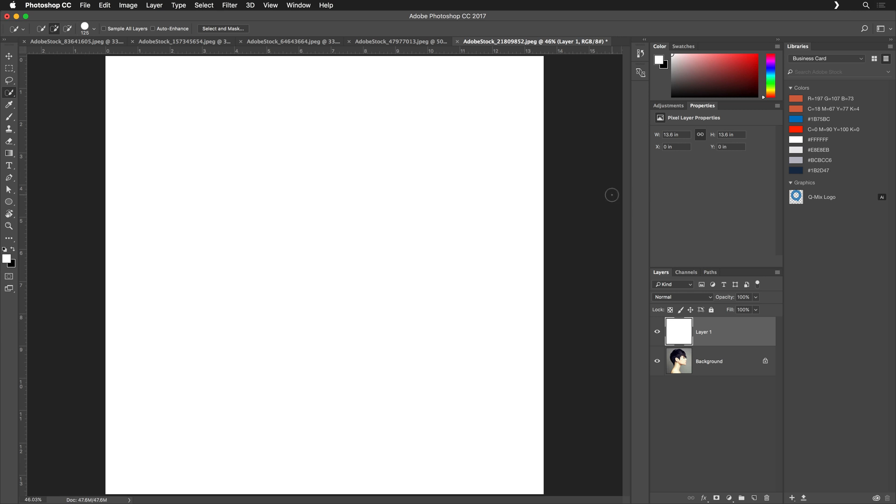
left_click(709, 361)
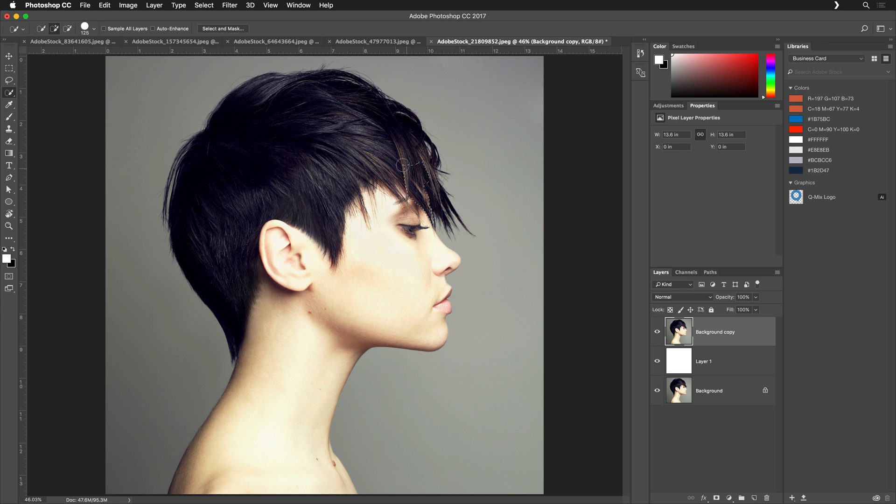
- Quick-select the woman's hair, face and shoulders on the duplicate photo layer
left_click_drag(411, 165, 219, 171)
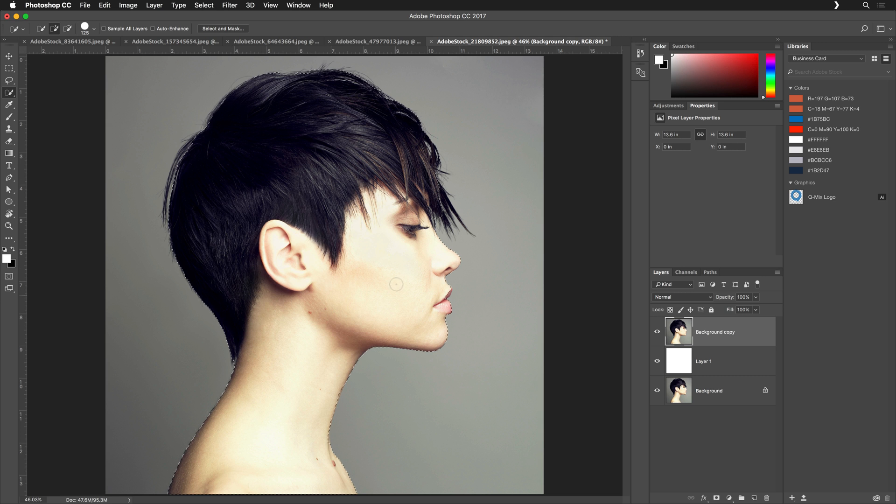
mouse_move(379, 254)
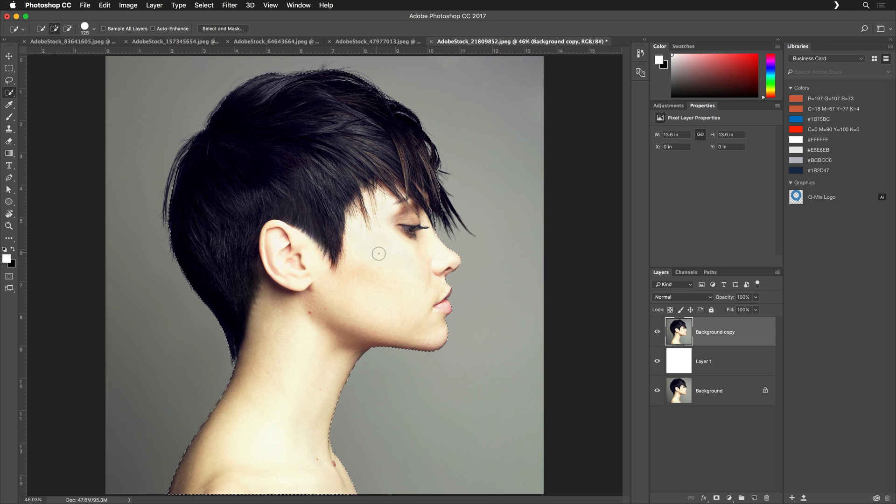
- Open Select and Mask from the Select menu for the profile selection
left_click(204, 5)
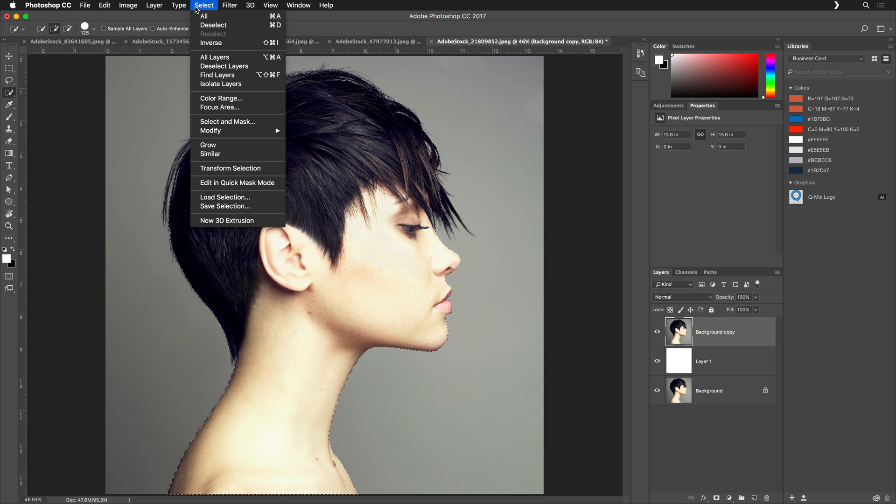
mouse_move(254, 116)
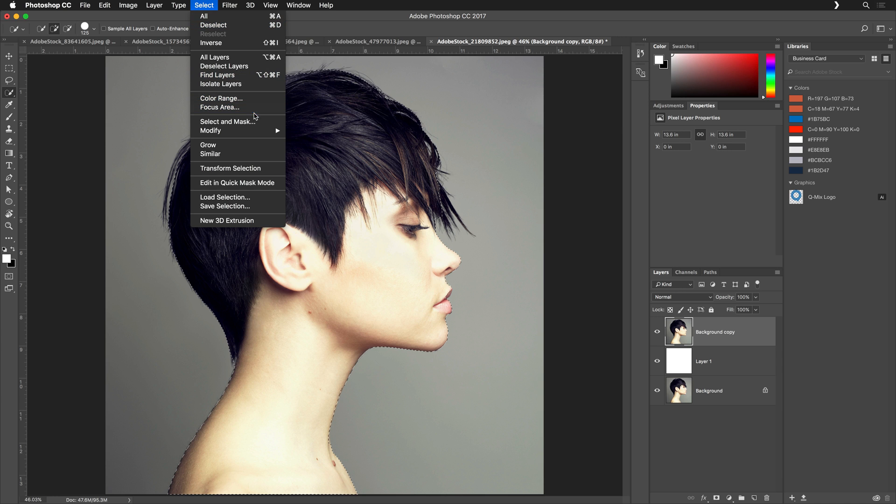
mouse_move(257, 122)
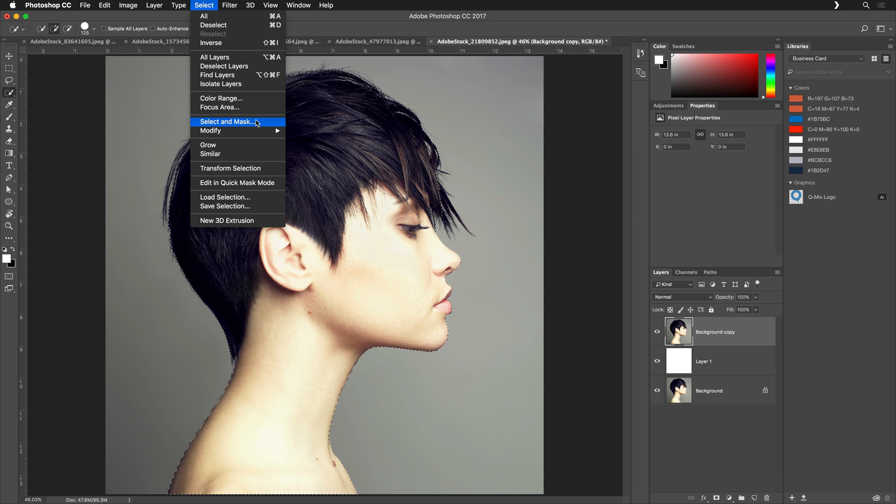
left_click(227, 121)
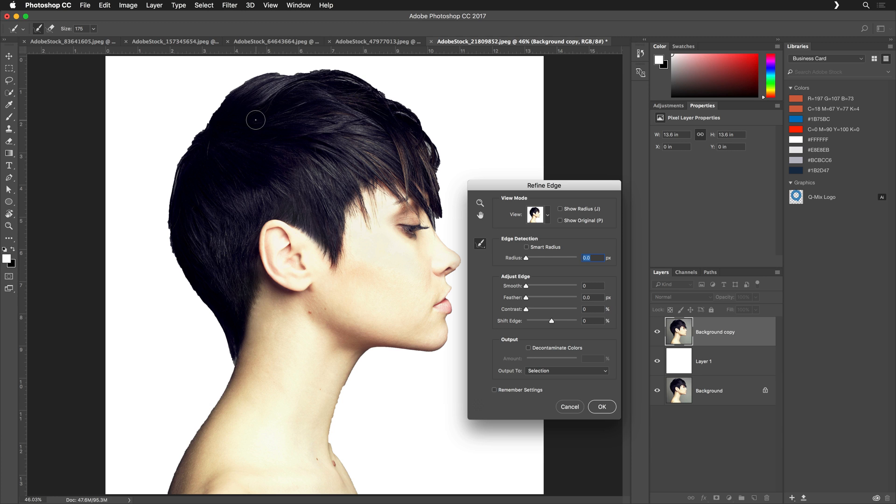
mouse_move(505, 185)
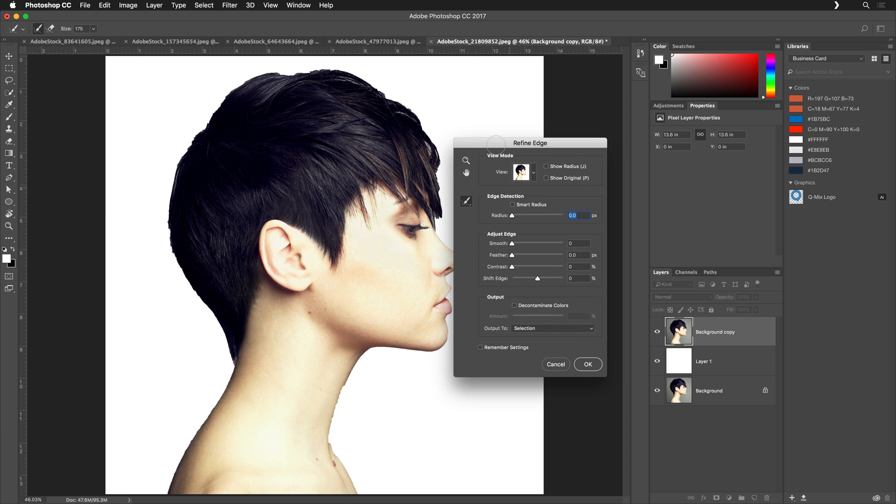
- Move the refine window aside and brush refine strokes along the top and back of the hair
left_click_drag(496, 143, 552, 158)
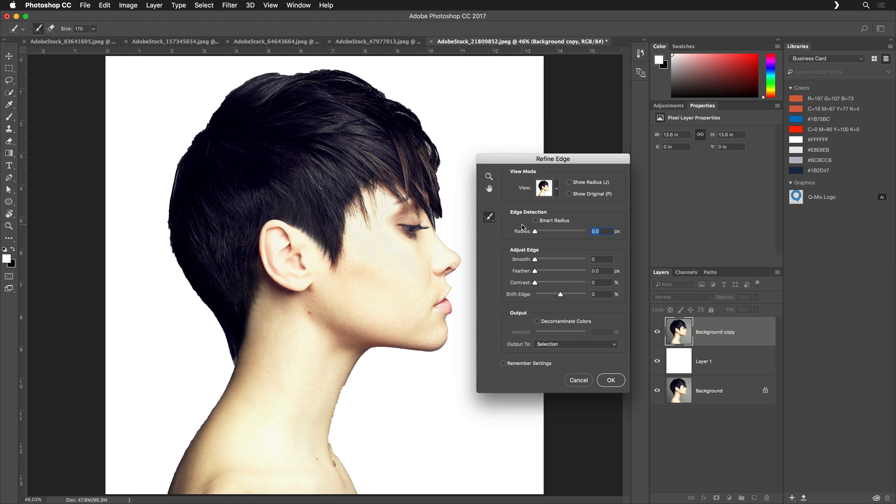
mouse_move(445, 278)
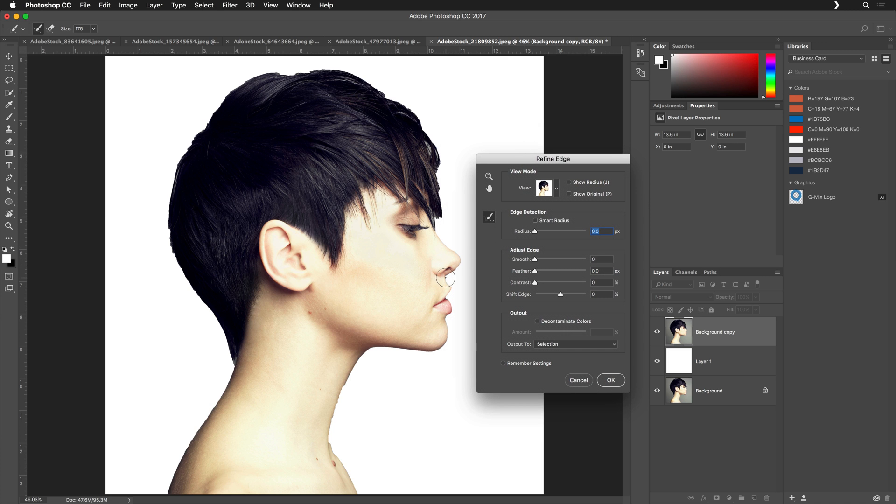
left_click_drag(446, 278, 431, 228)
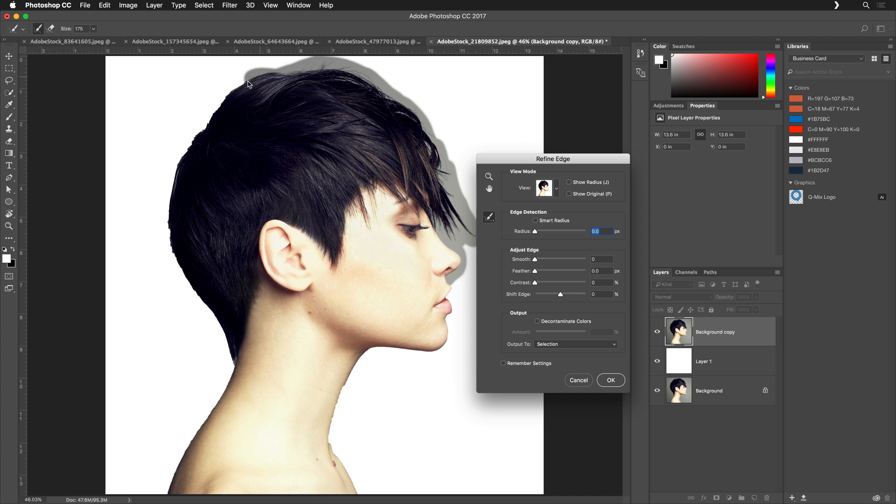
left_click_drag(246, 83, 166, 197)
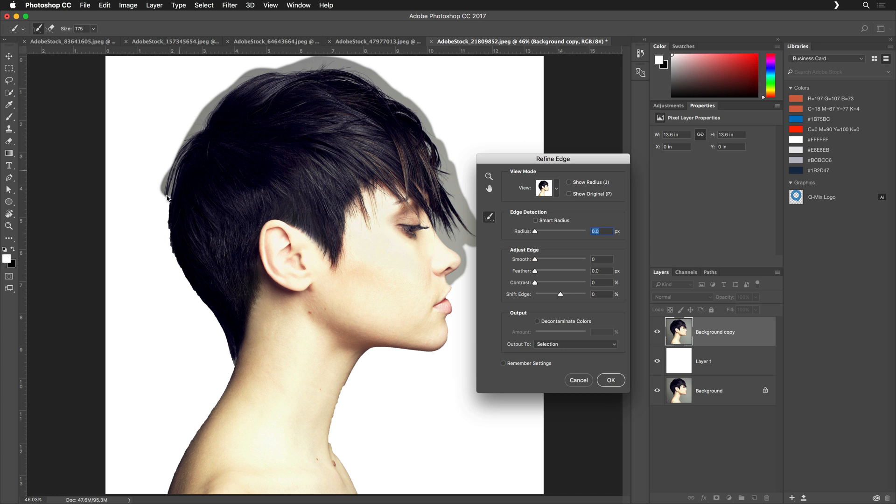
mouse_move(170, 241)
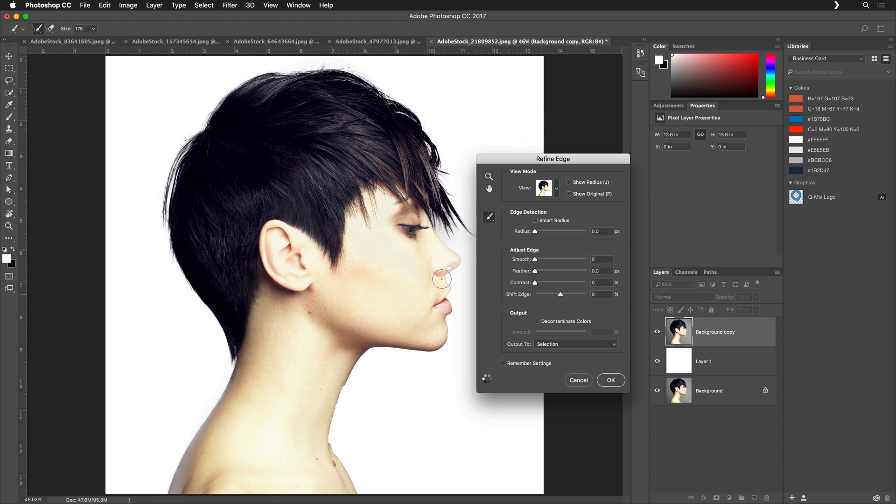
mouse_move(430, 355)
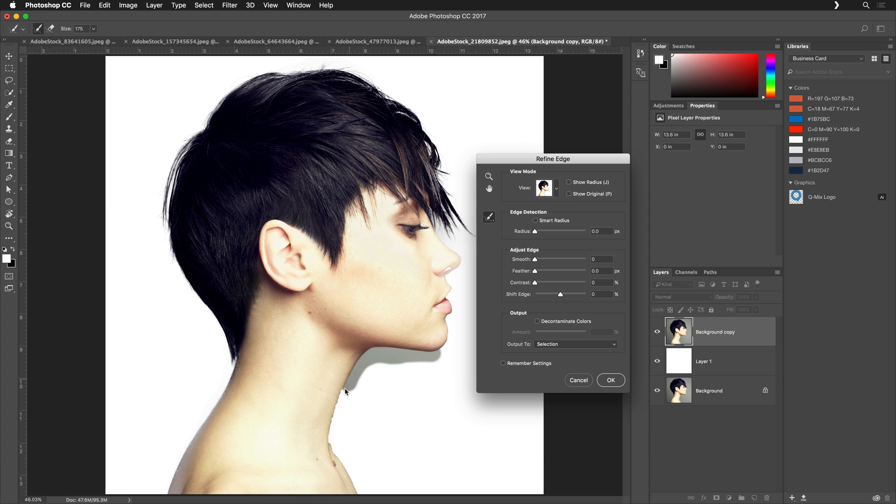
mouse_move(355, 497)
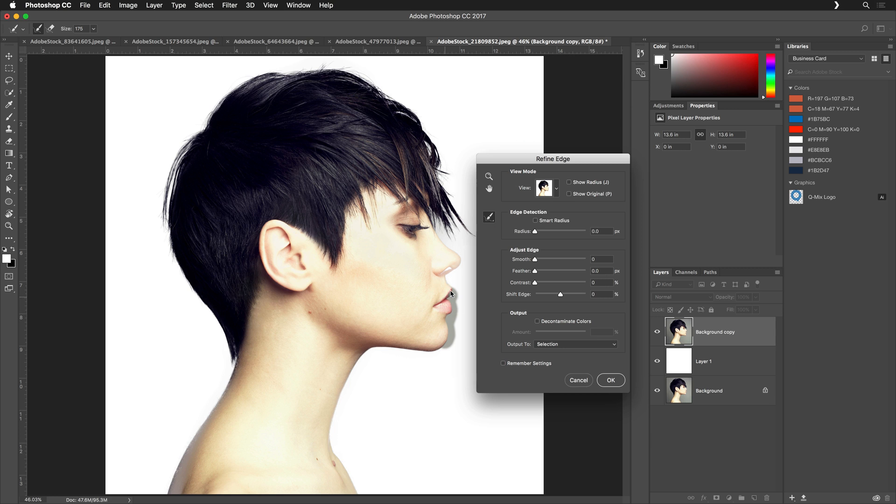
mouse_move(459, 265)
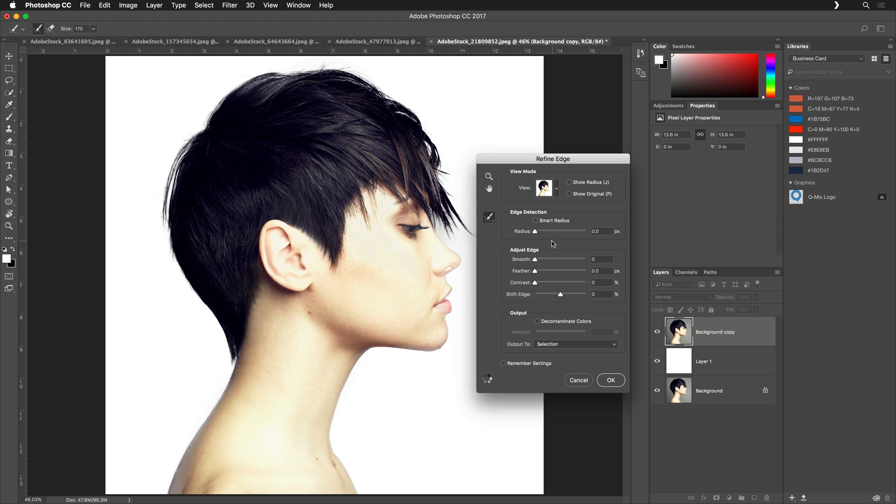
- Switch the Refine Edge View preview to On Black
left_click(555, 188)
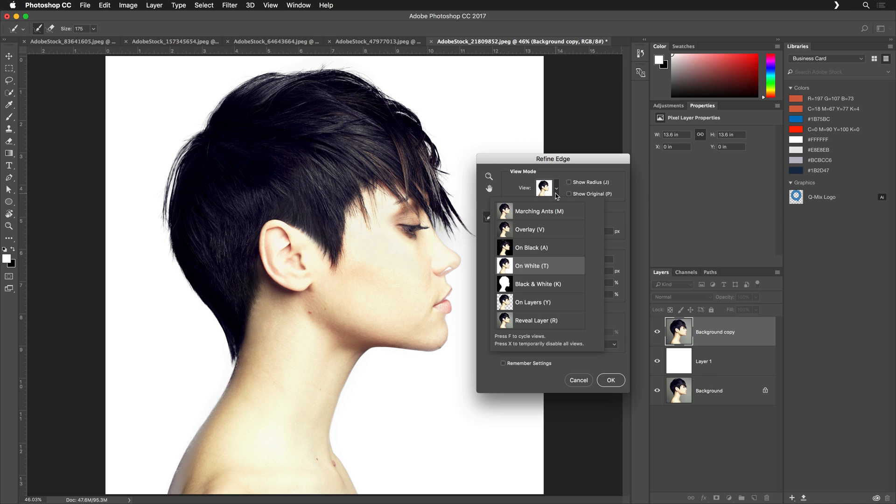
mouse_move(548, 230)
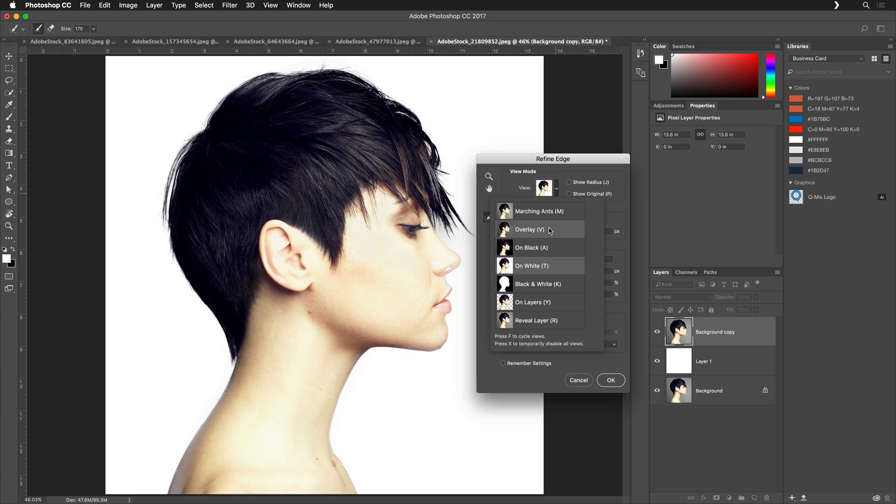
left_click(537, 229)
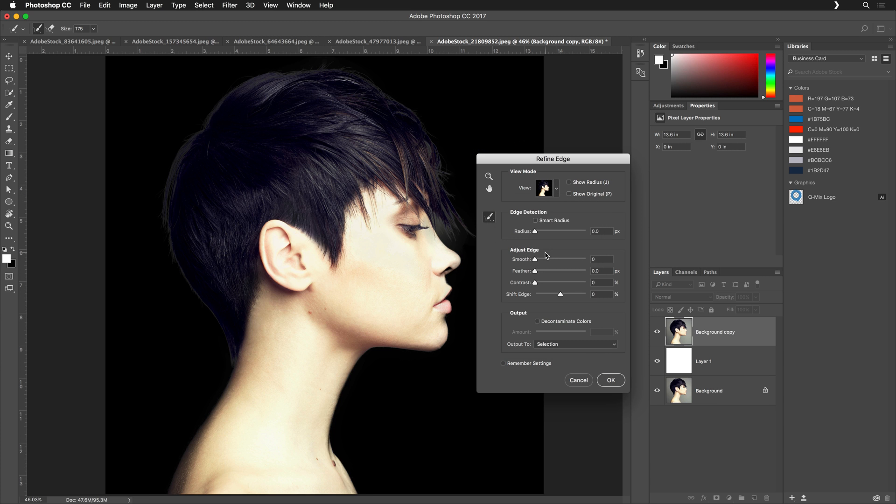
mouse_move(557, 217)
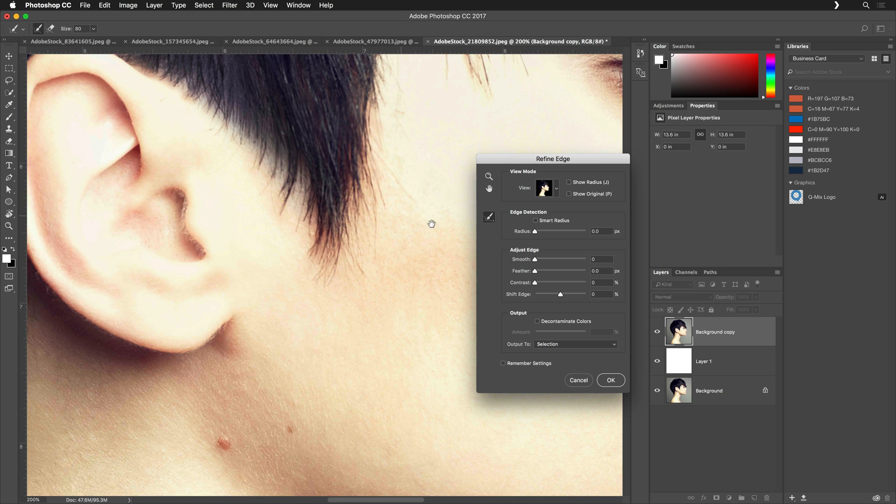
- Pan to the nose and bangs and brush the stray hair tips
left_click_drag(431, 224, 250, 252)
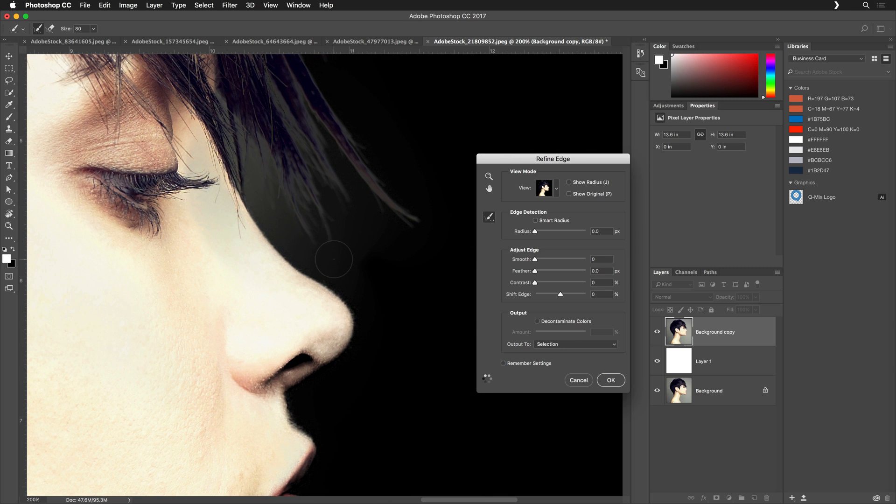
left_click_drag(334, 258, 258, 198)
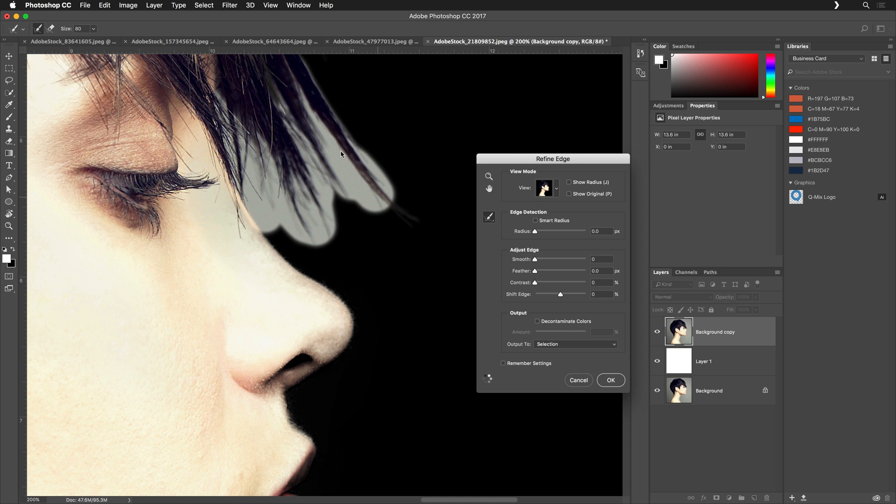
left_click_drag(343, 154, 419, 257)
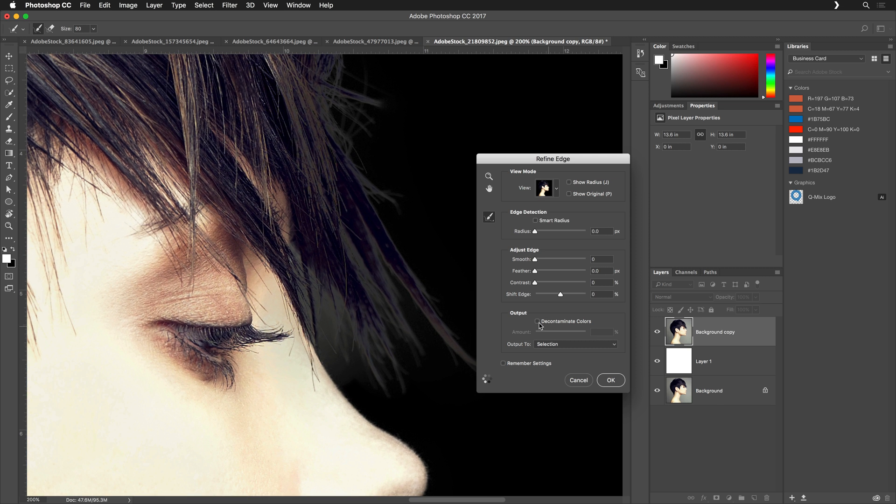
- Enable Decontaminate Colors, output to New Layer with Layer Mask, and apply
left_click(535, 321)
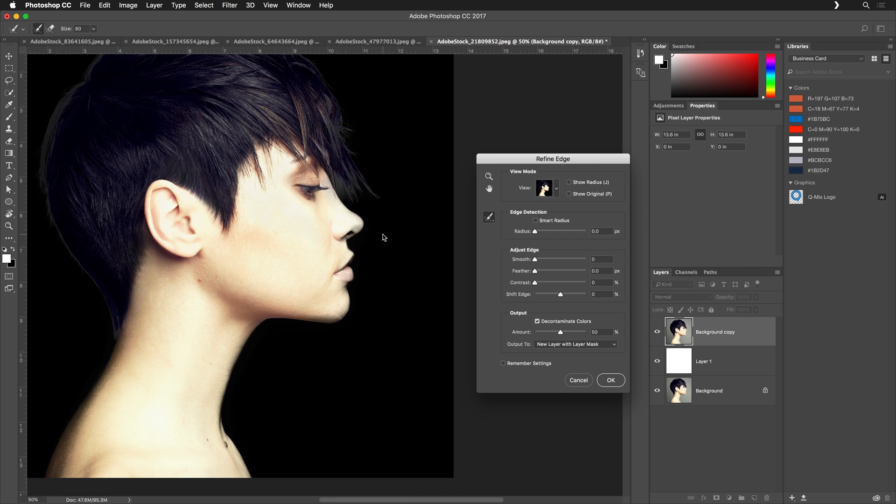
left_click(575, 344)
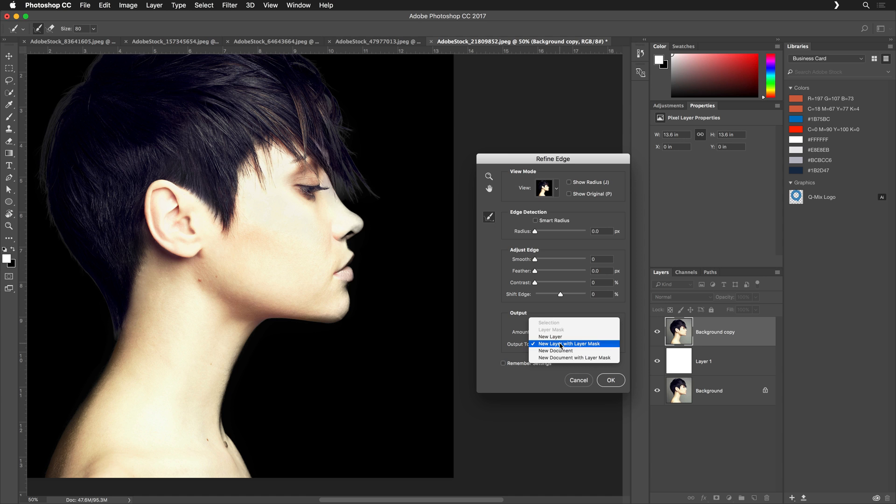
left_click(575, 344)
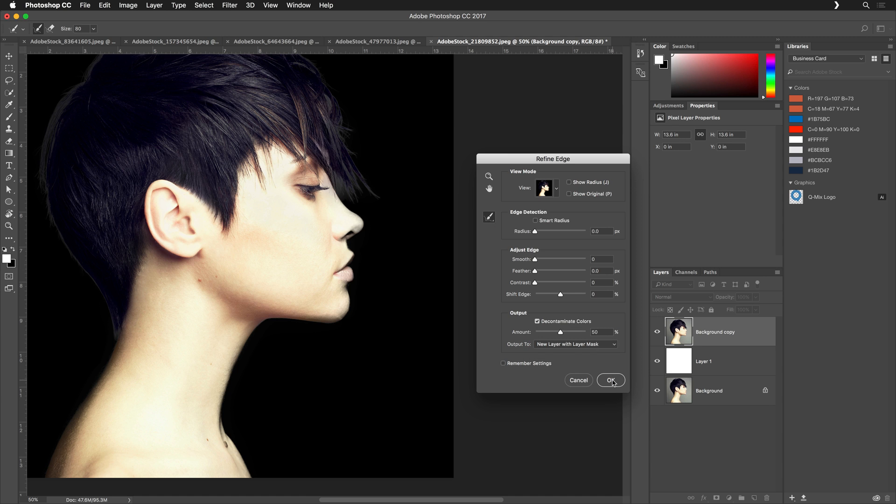
left_click(610, 380)
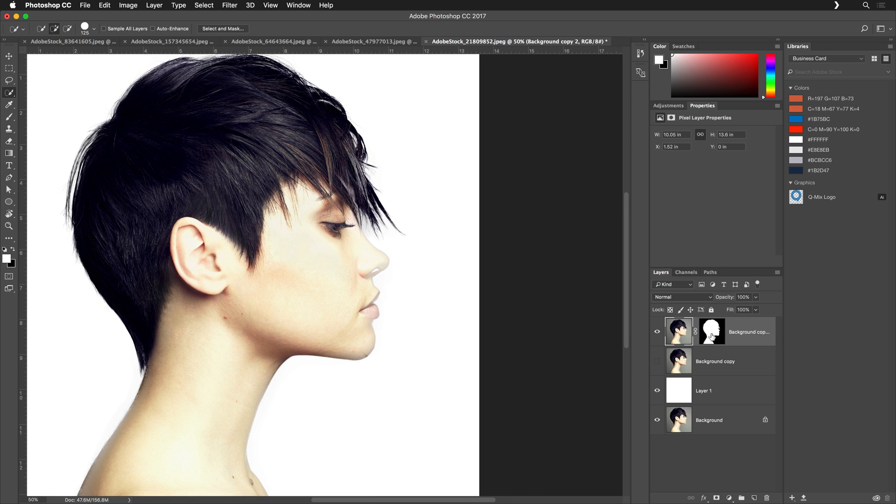
- View Background copy 2's layer mask alone as a black-and-white silhouette
left_click(712, 332)
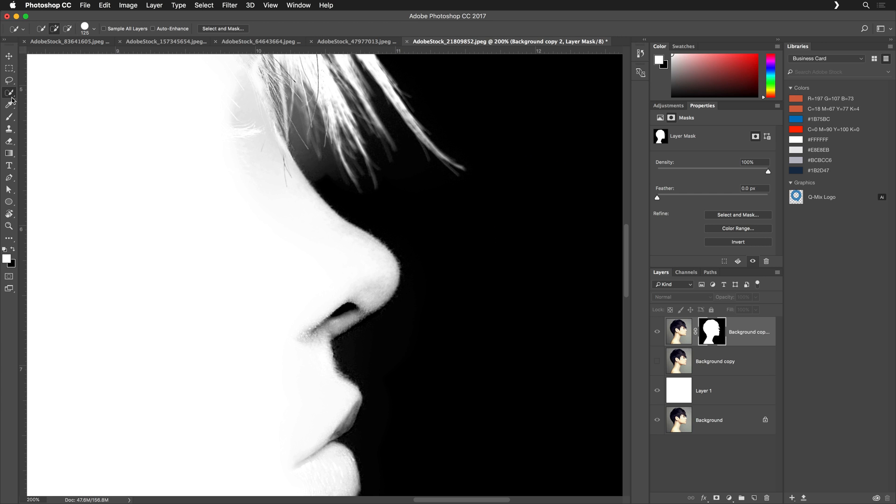
left_click(7, 116)
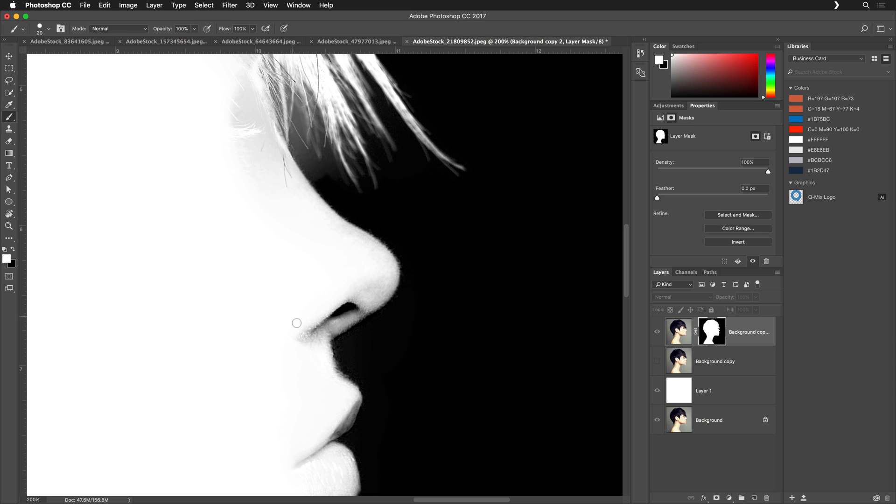
- Paint grey mask patches white at the nose, below the fringe, lower lip, jaw and chin
left_click_drag(296, 323, 297, 341)
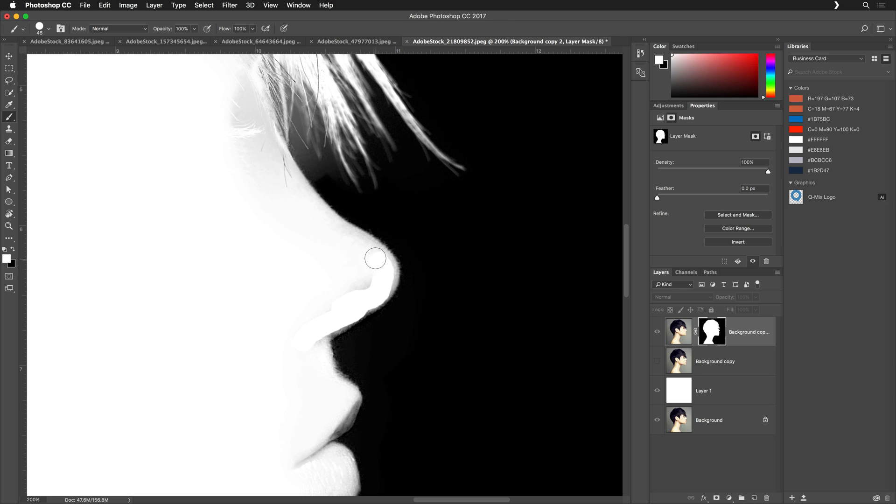
left_click_drag(375, 257, 324, 289)
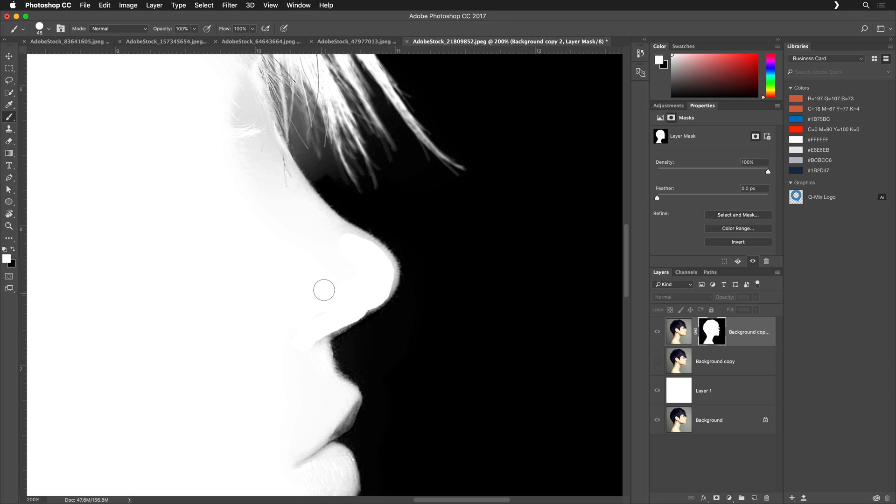
mouse_move(342, 240)
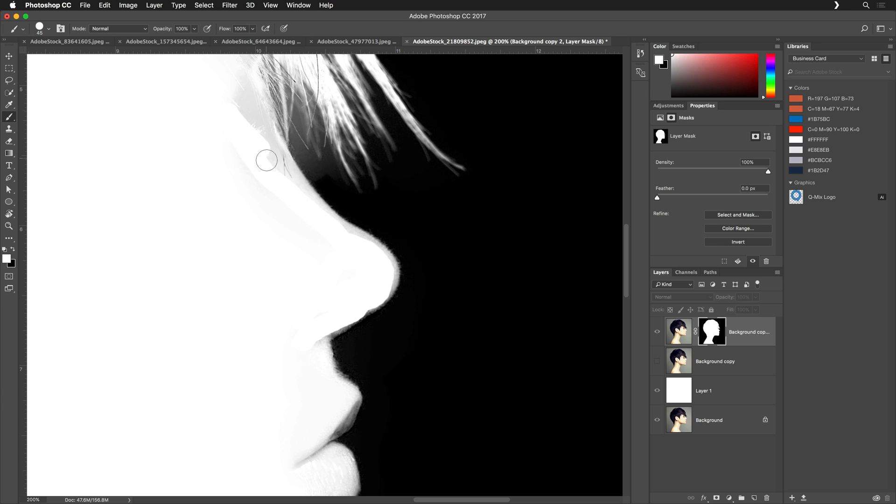
left_click_drag(266, 160, 239, 82)
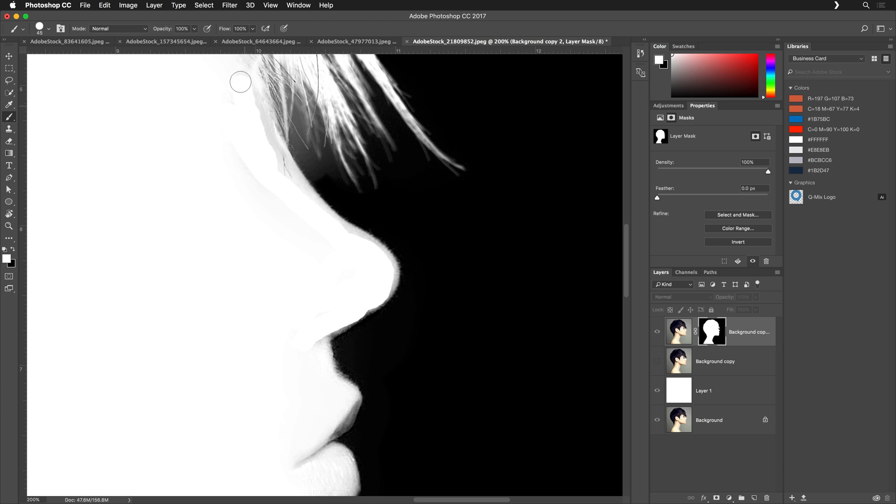
left_click_drag(240, 82, 273, 157)
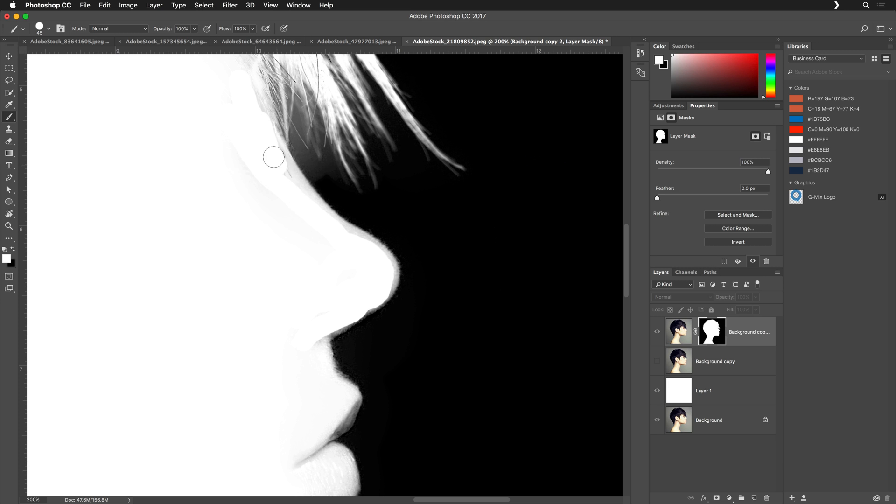
mouse_move(244, 171)
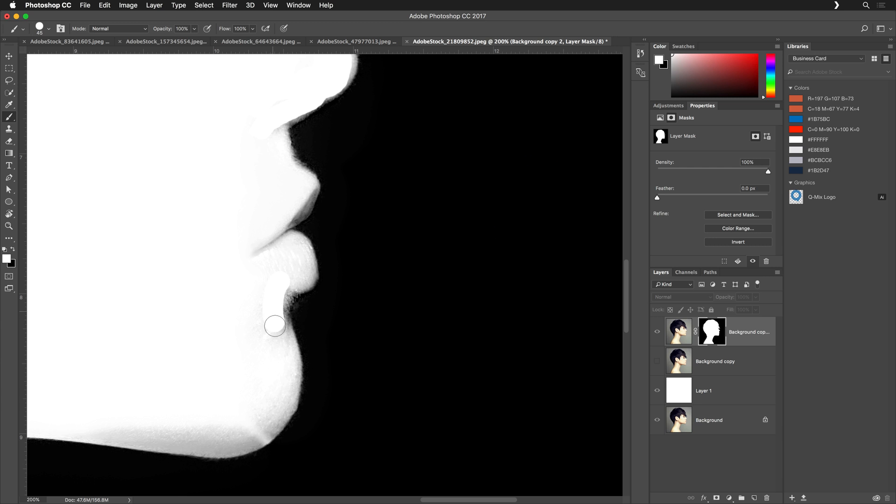
left_click_drag(274, 325, 245, 433)
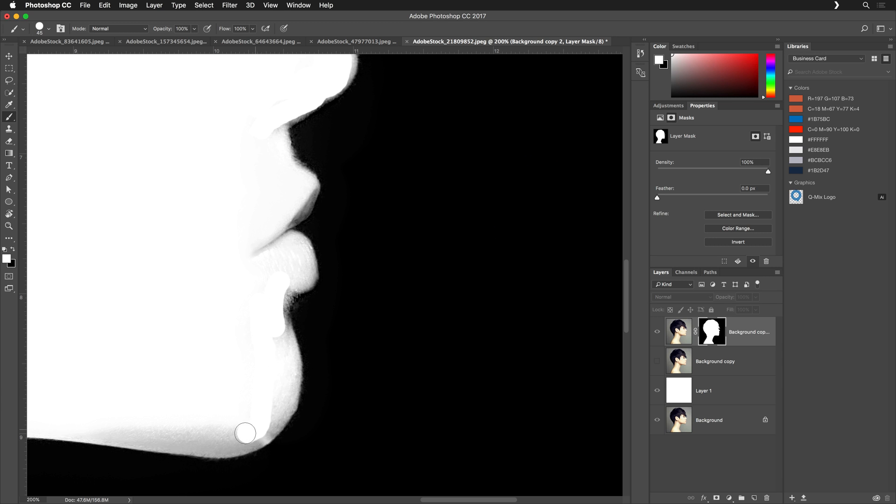
left_click_drag(246, 433, 240, 431)
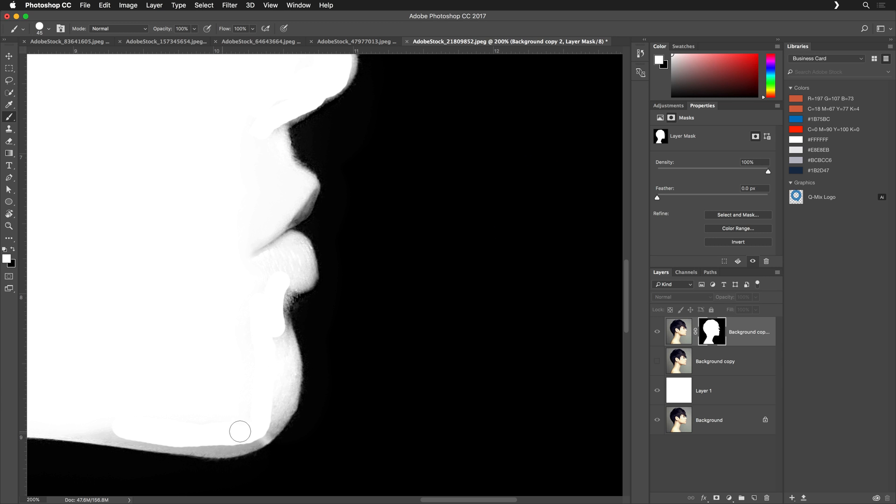
left_click_drag(240, 431, 272, 323)
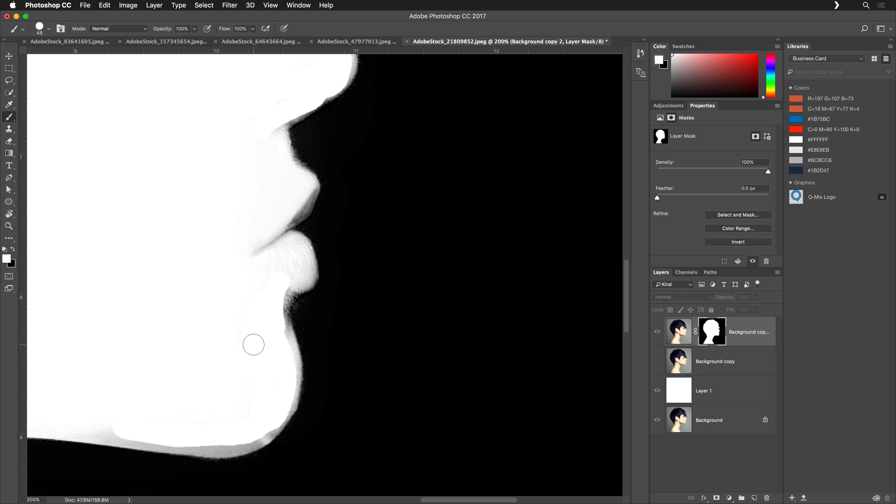
mouse_move(193, 275)
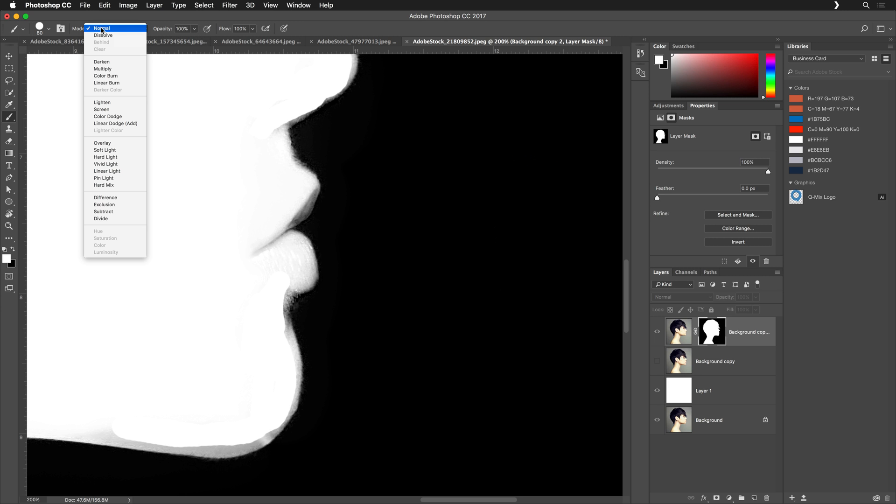
mouse_move(109, 83)
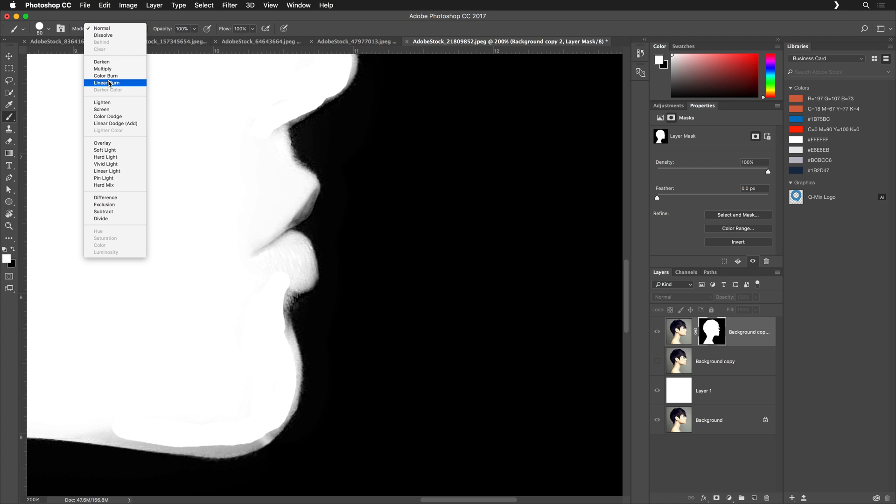
- Set the brush mode to Overlay and paint the gap under the nose black
left_click(101, 143)
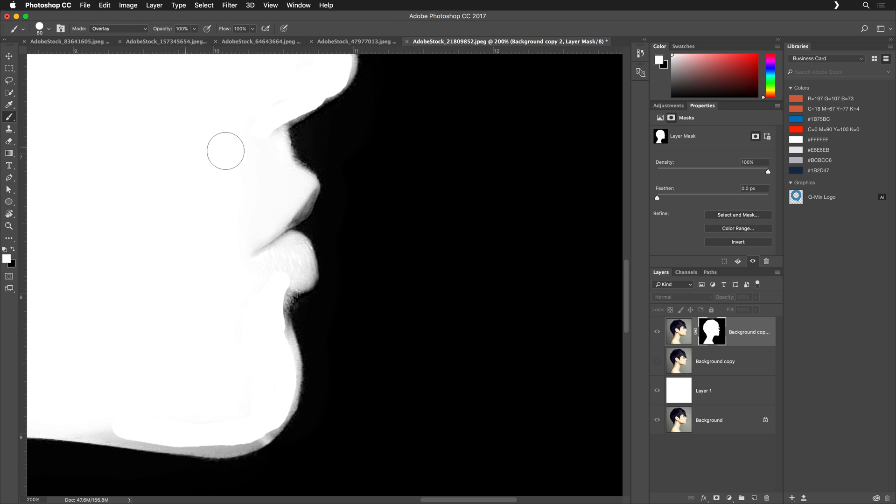
left_click_drag(224, 150, 288, 137)
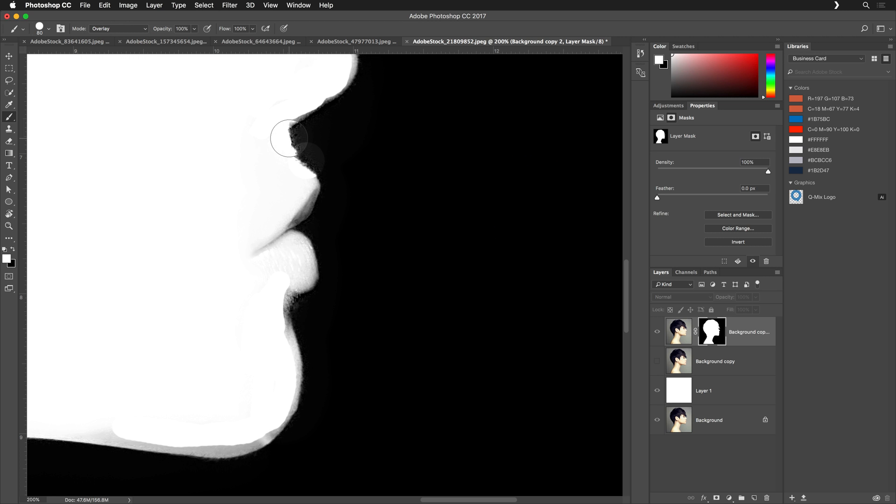
left_click_drag(289, 138, 325, 138)
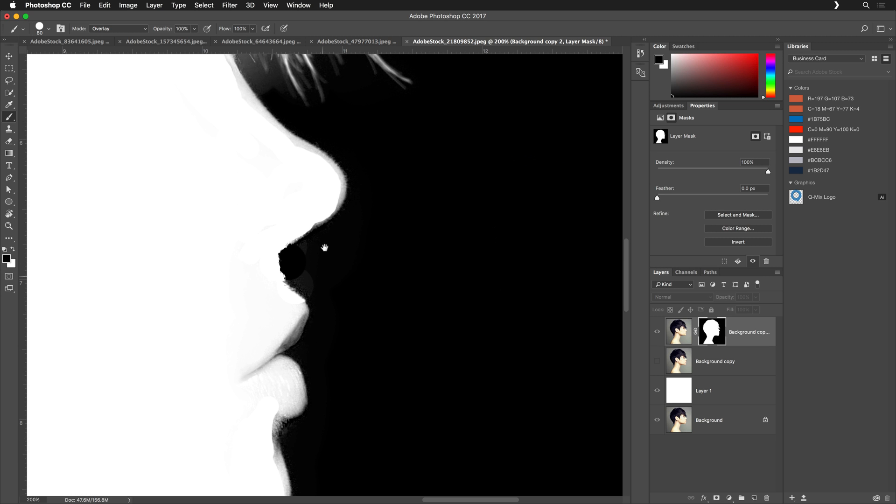
mouse_move(341, 216)
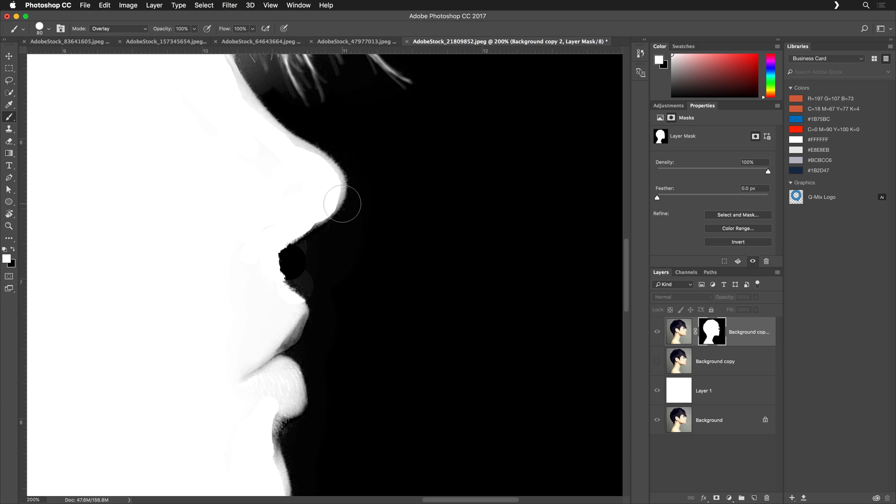
- Paint white over the nose outline and the fringe strands on the mask
left_click_drag(341, 203, 294, 144)
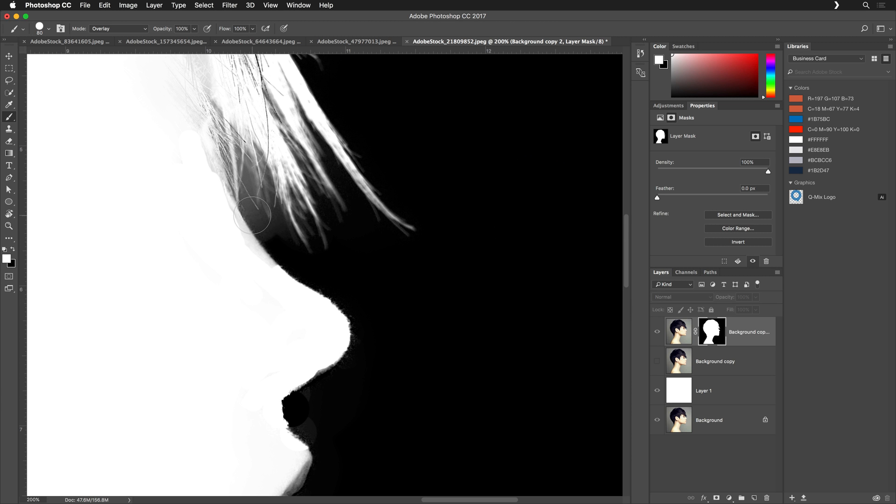
left_click_drag(251, 214, 226, 155)
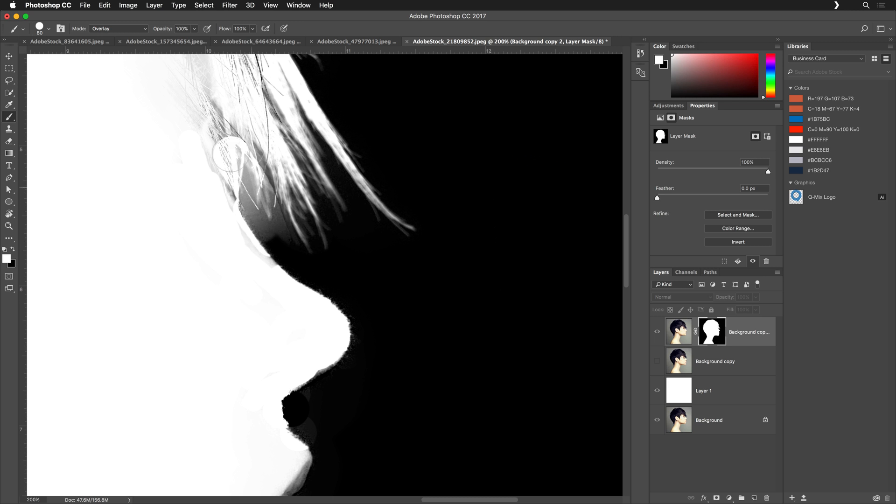
left_click_drag(229, 154, 320, 240)
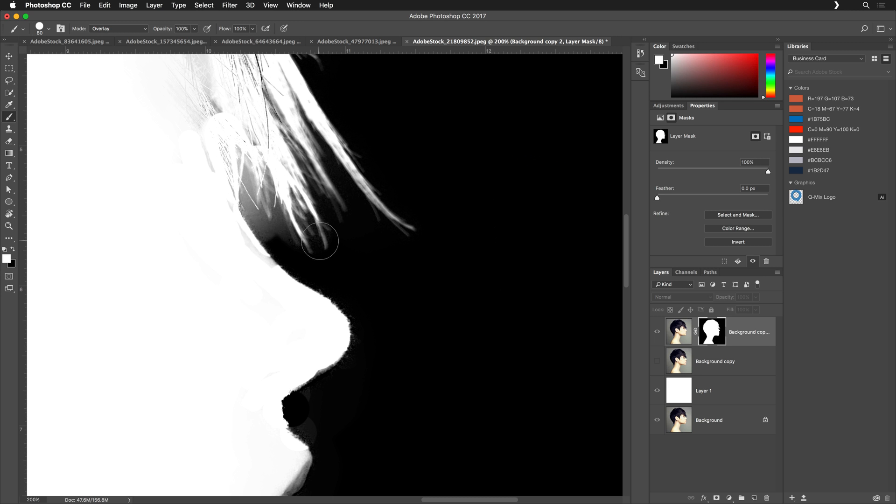
mouse_move(328, 261)
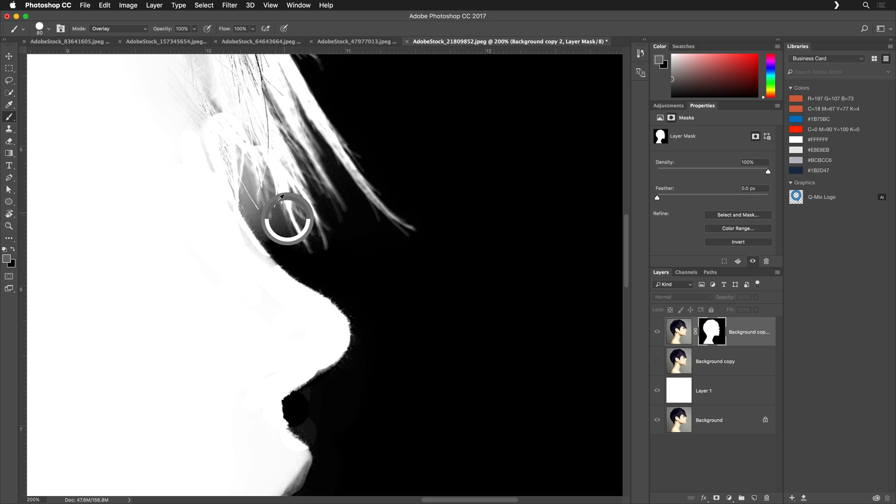
- Paint black over the grey background between and under the hair strands
left_click_drag(287, 217, 269, 217)
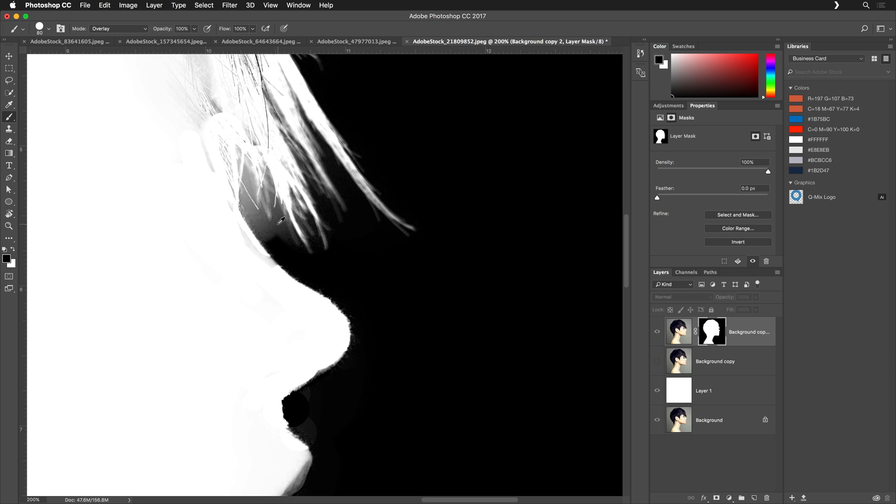
left_click_drag(279, 221, 257, 171)
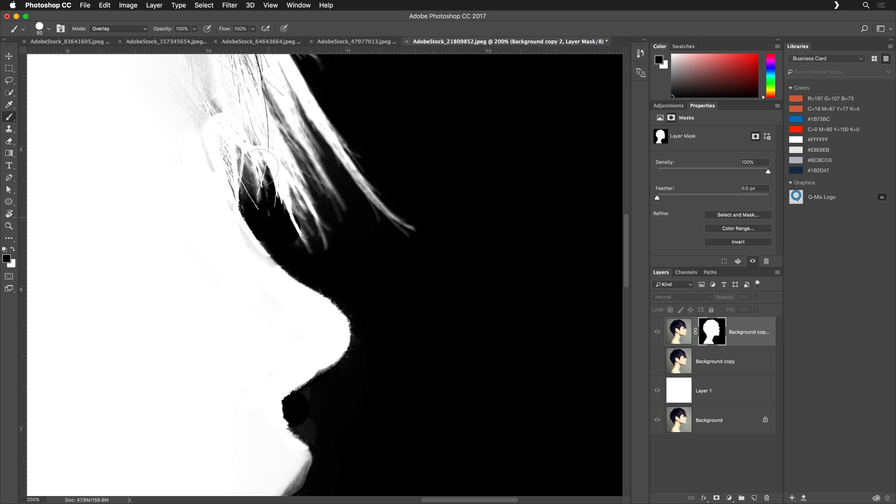
left_click_drag(260, 166, 302, 137)
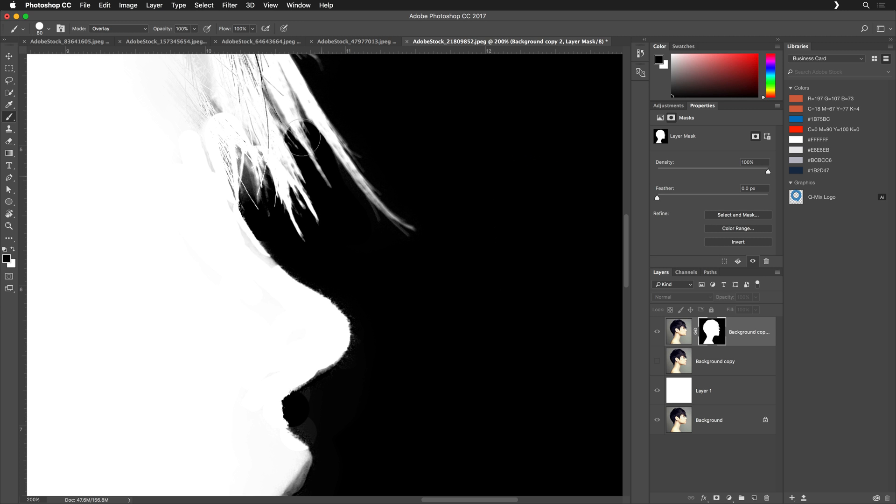
left_click_drag(303, 135, 249, 127)
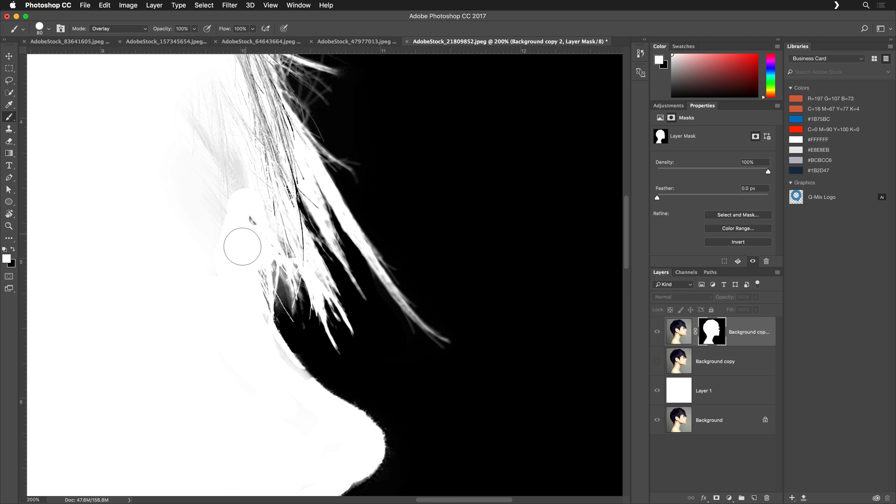
- Paint white over the grey forehead skin and face edge beneath the hanging strands
left_click_drag(241, 246, 250, 155)
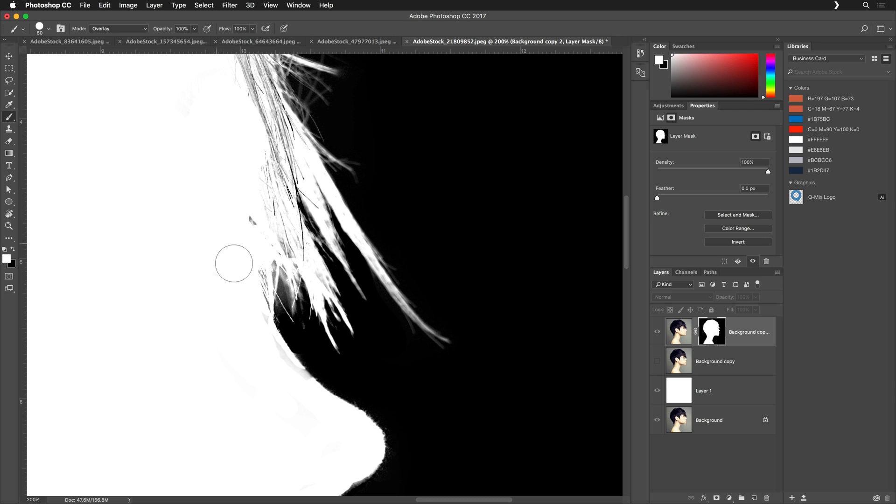
left_click_drag(233, 262, 262, 327)
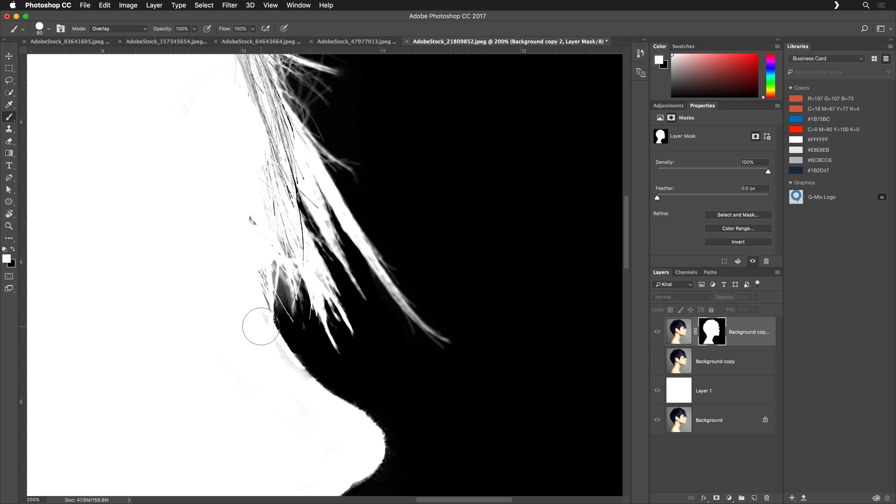
left_click_drag(260, 325, 337, 389)
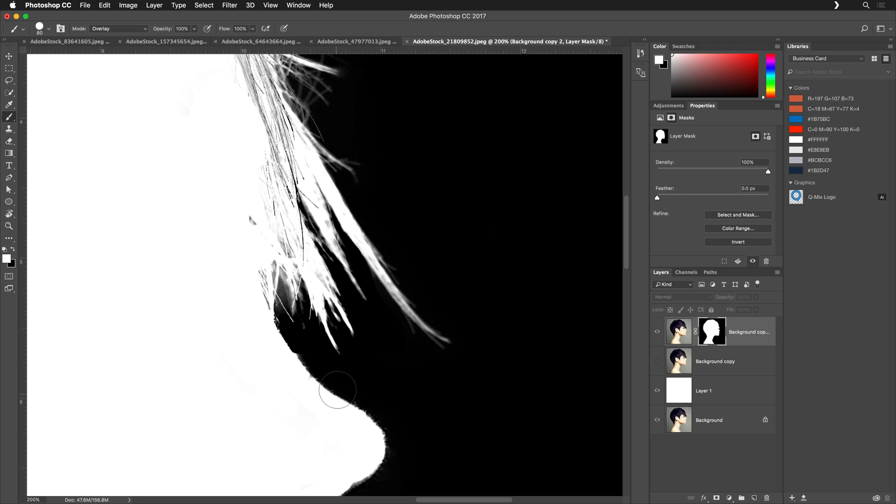